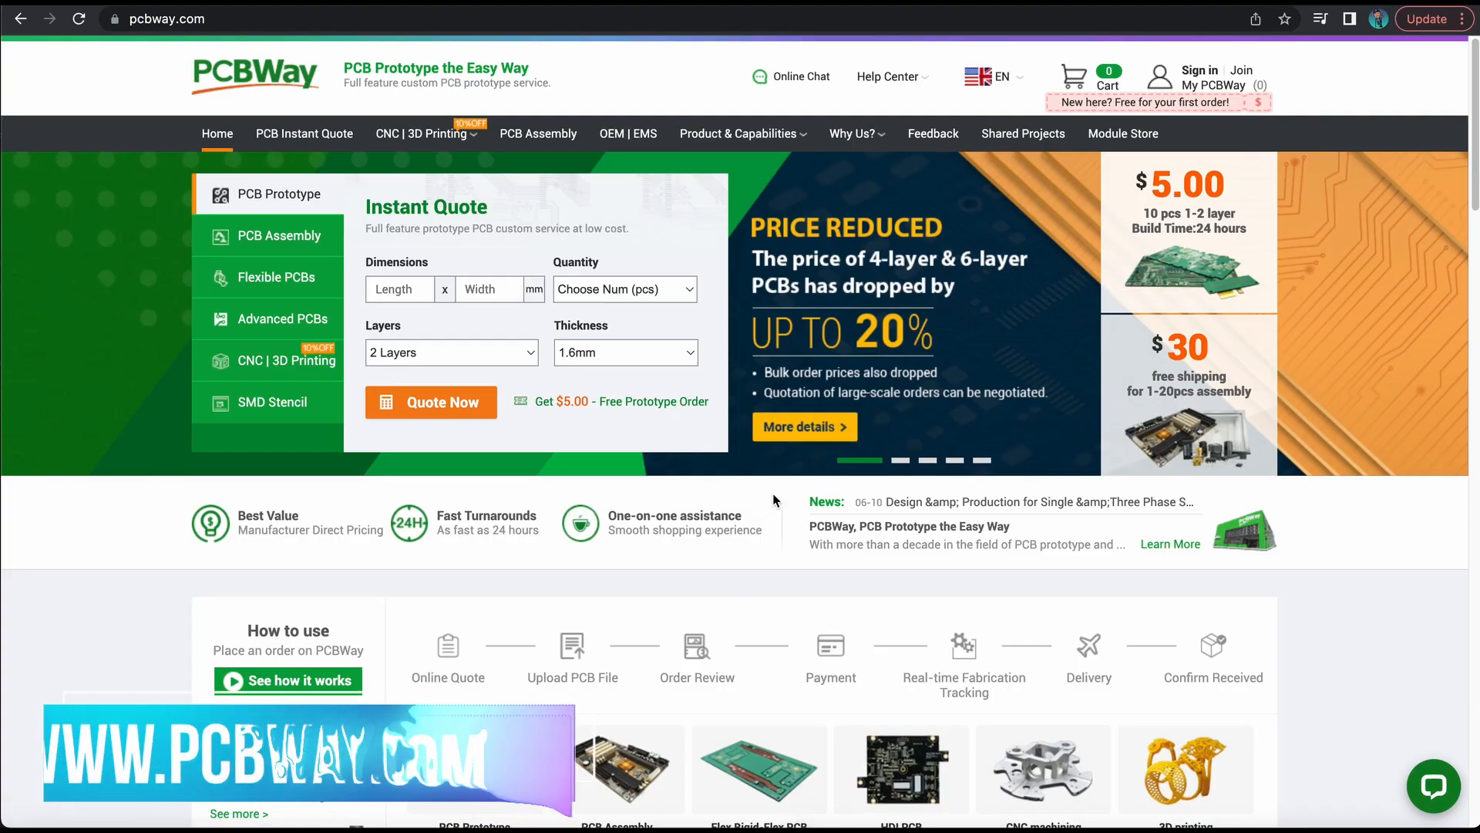
mouse_move(868, 307)
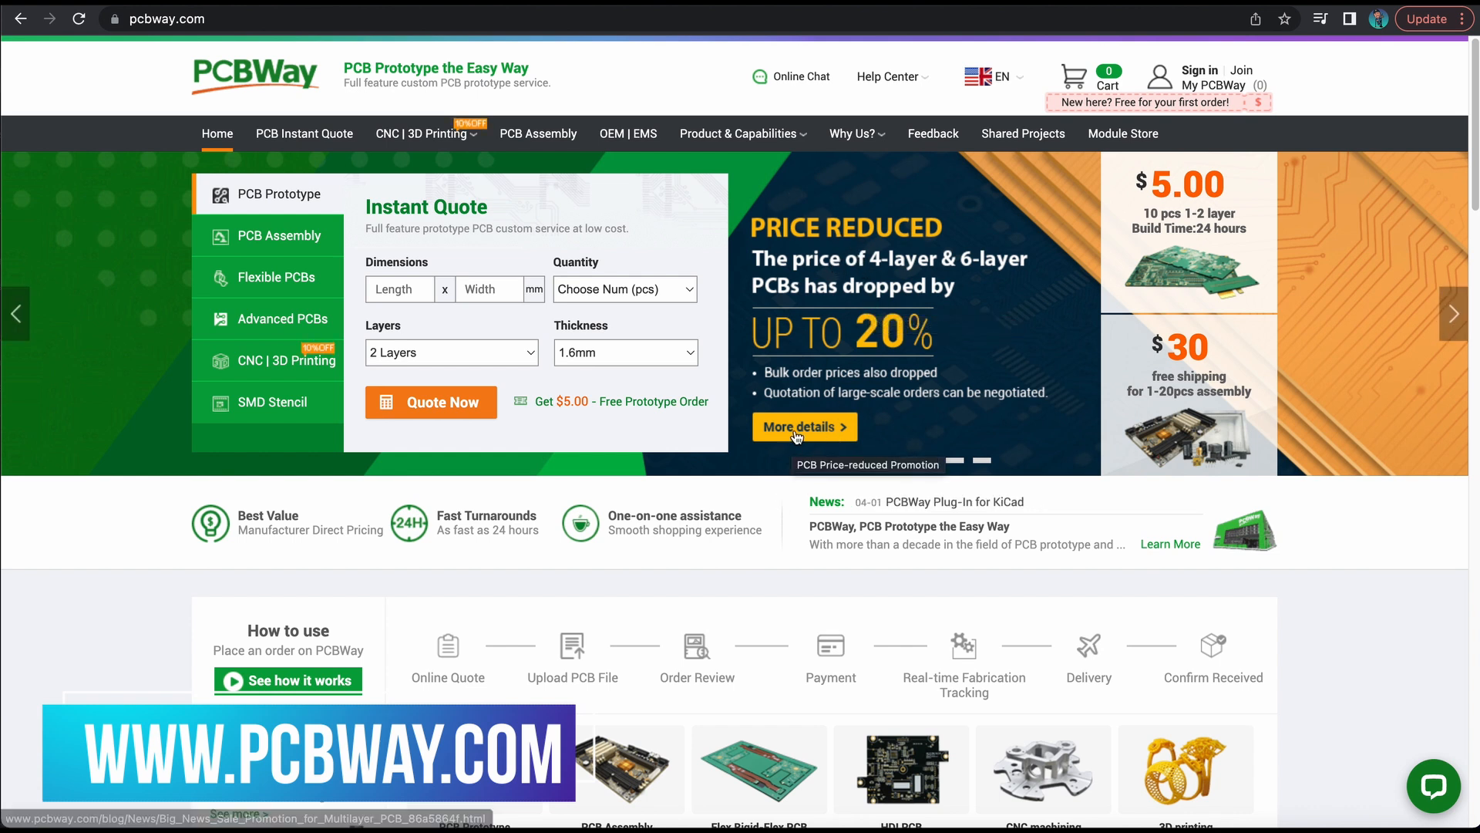
Step: Follow the homepage 'Price Reduced' banner to the 4-layer and 6-layer PCB price-reduction article
left_click(799, 427)
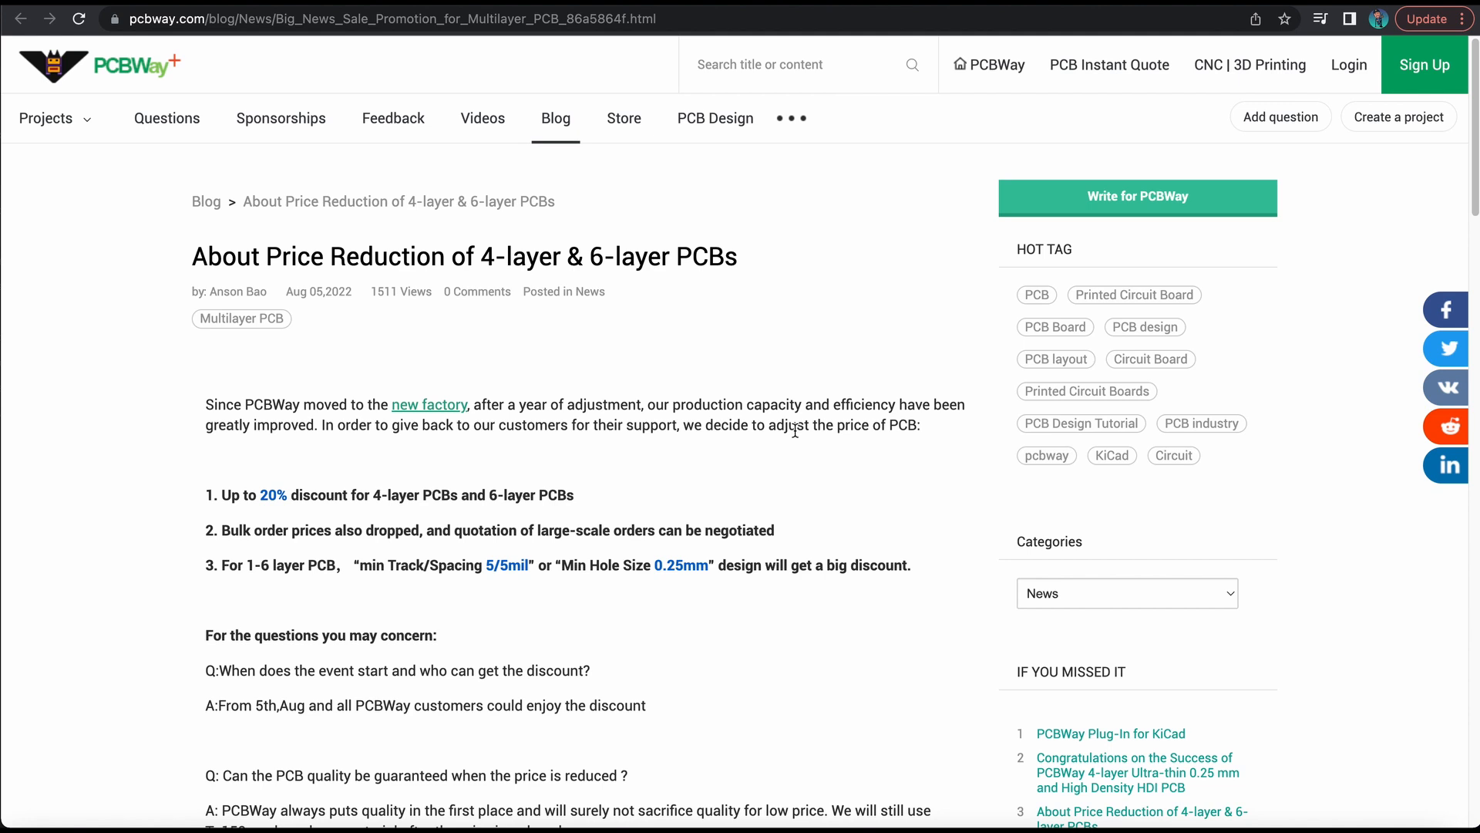
mouse_move(438, 321)
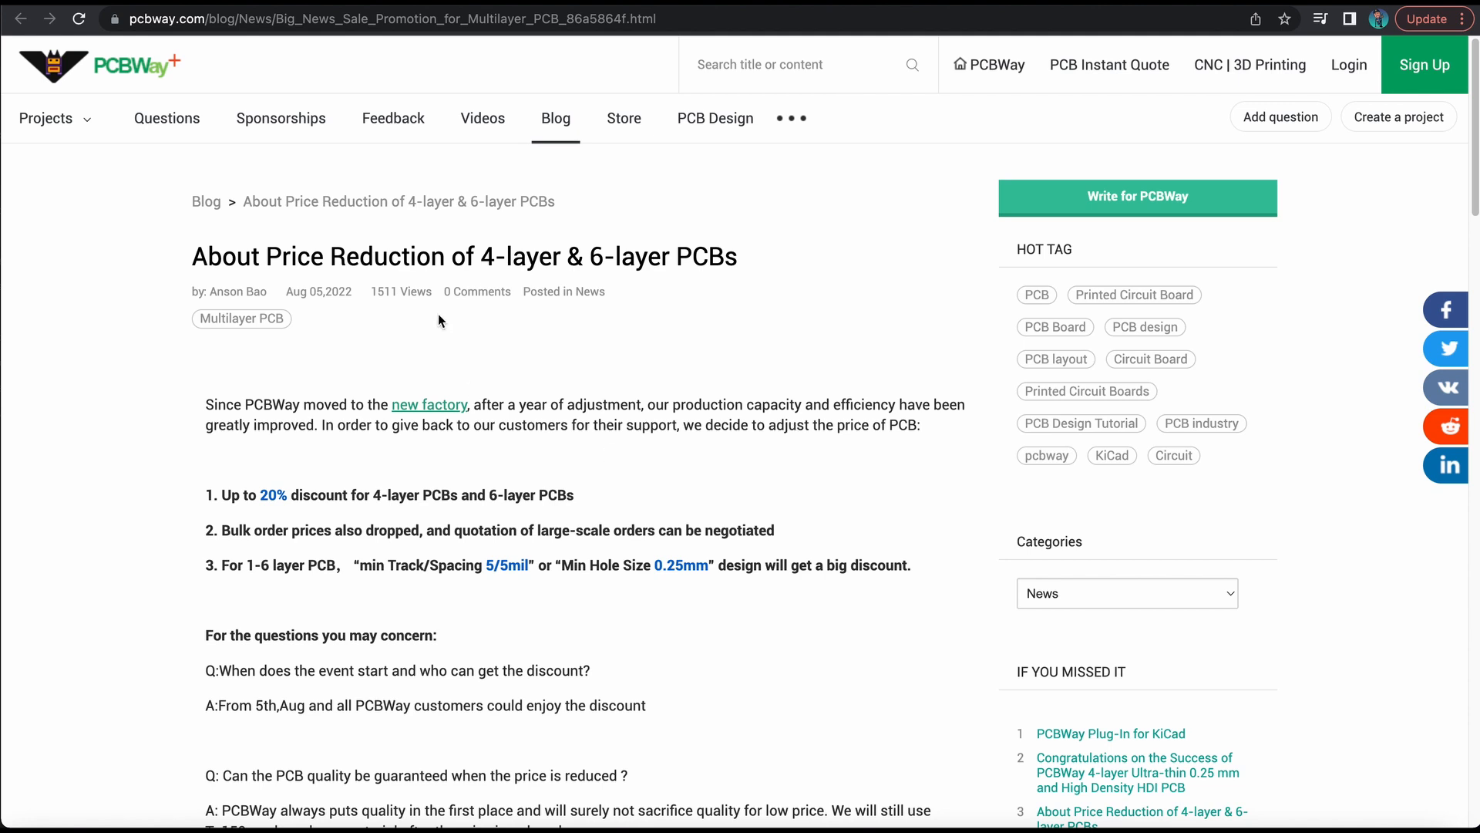
mouse_move(566, 427)
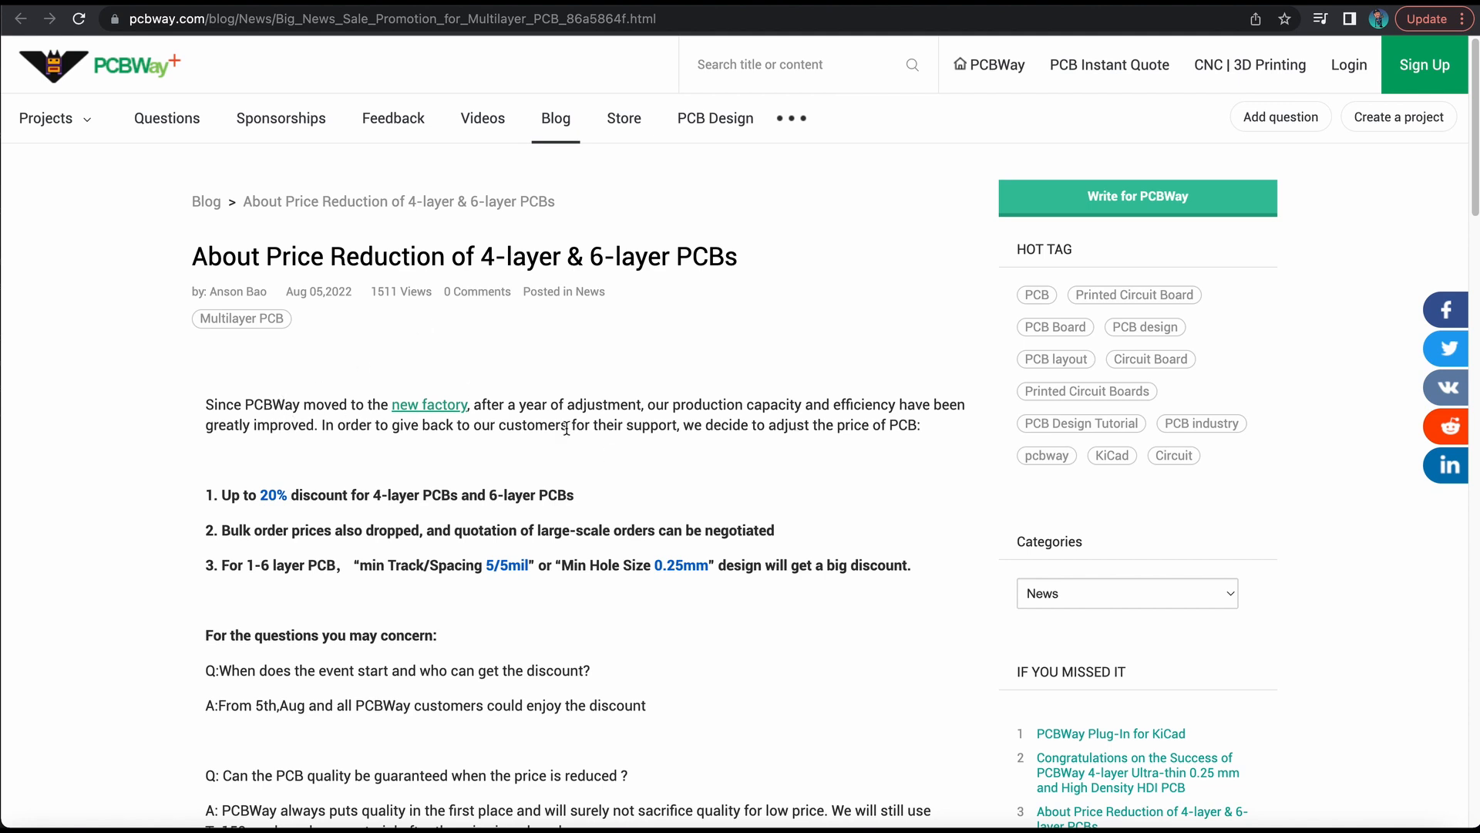
mouse_move(751, 414)
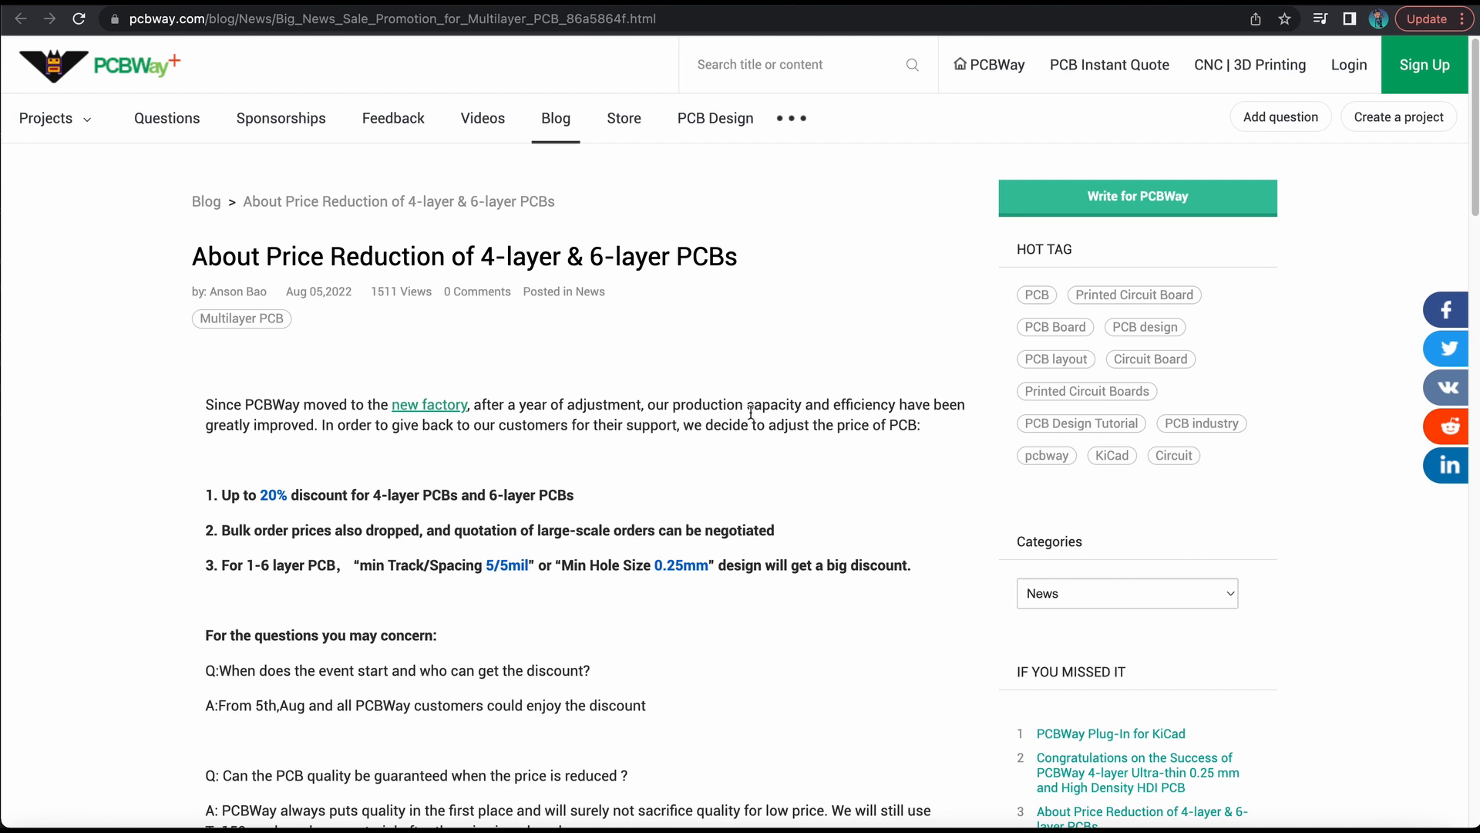
mouse_move(630, 433)
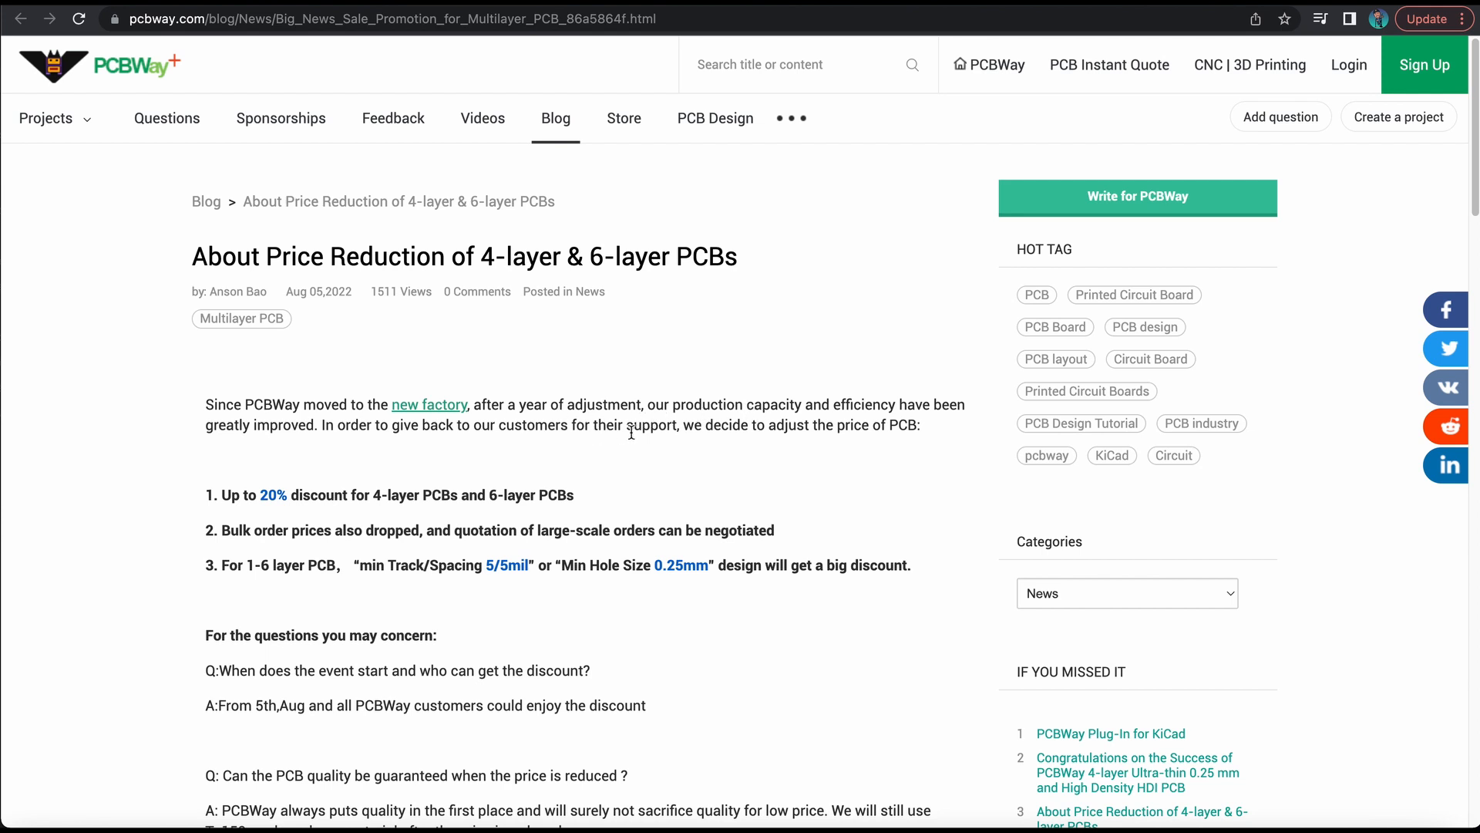
mouse_move(484, 490)
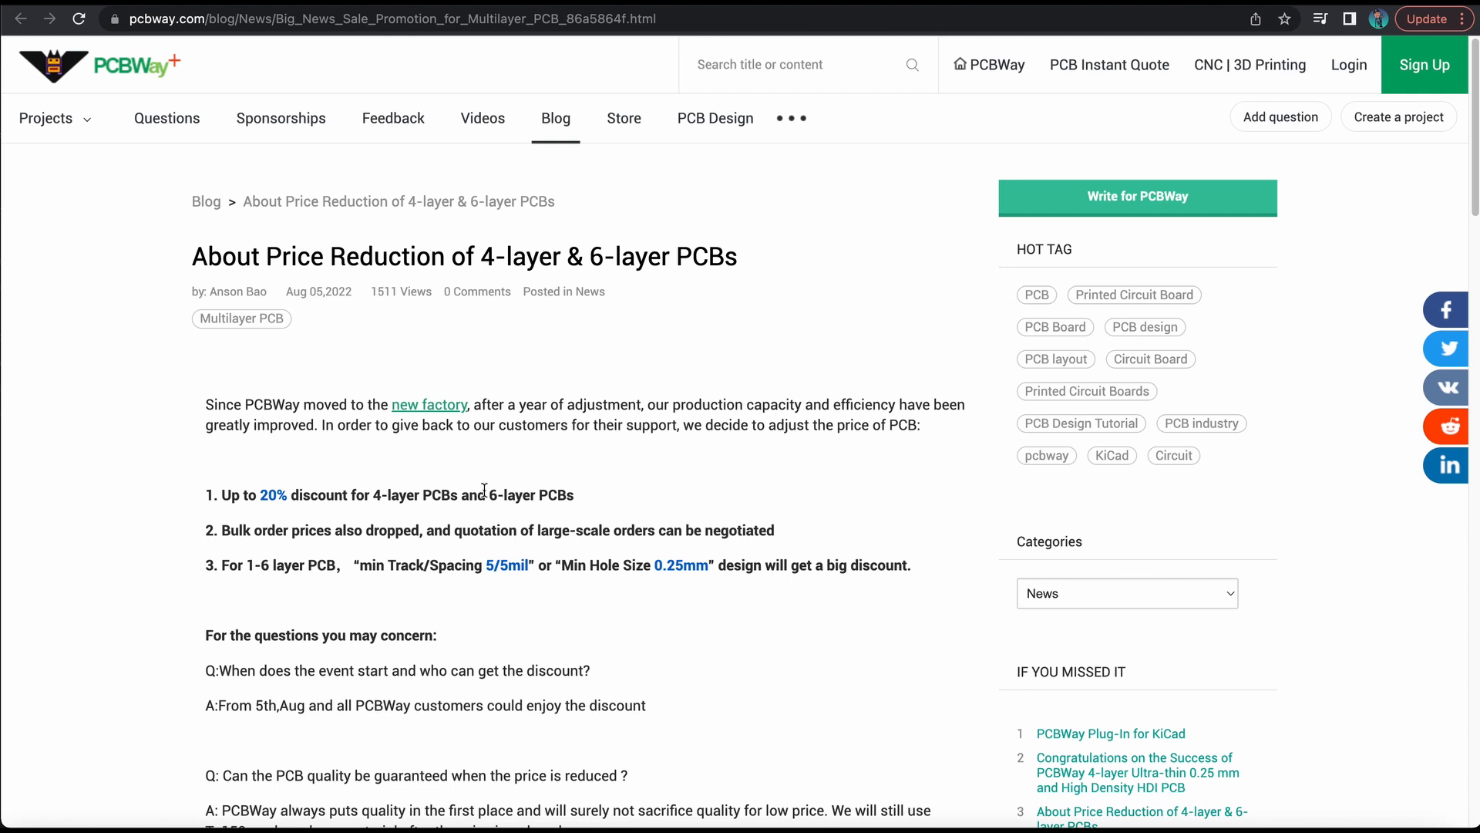
mouse_move(354, 498)
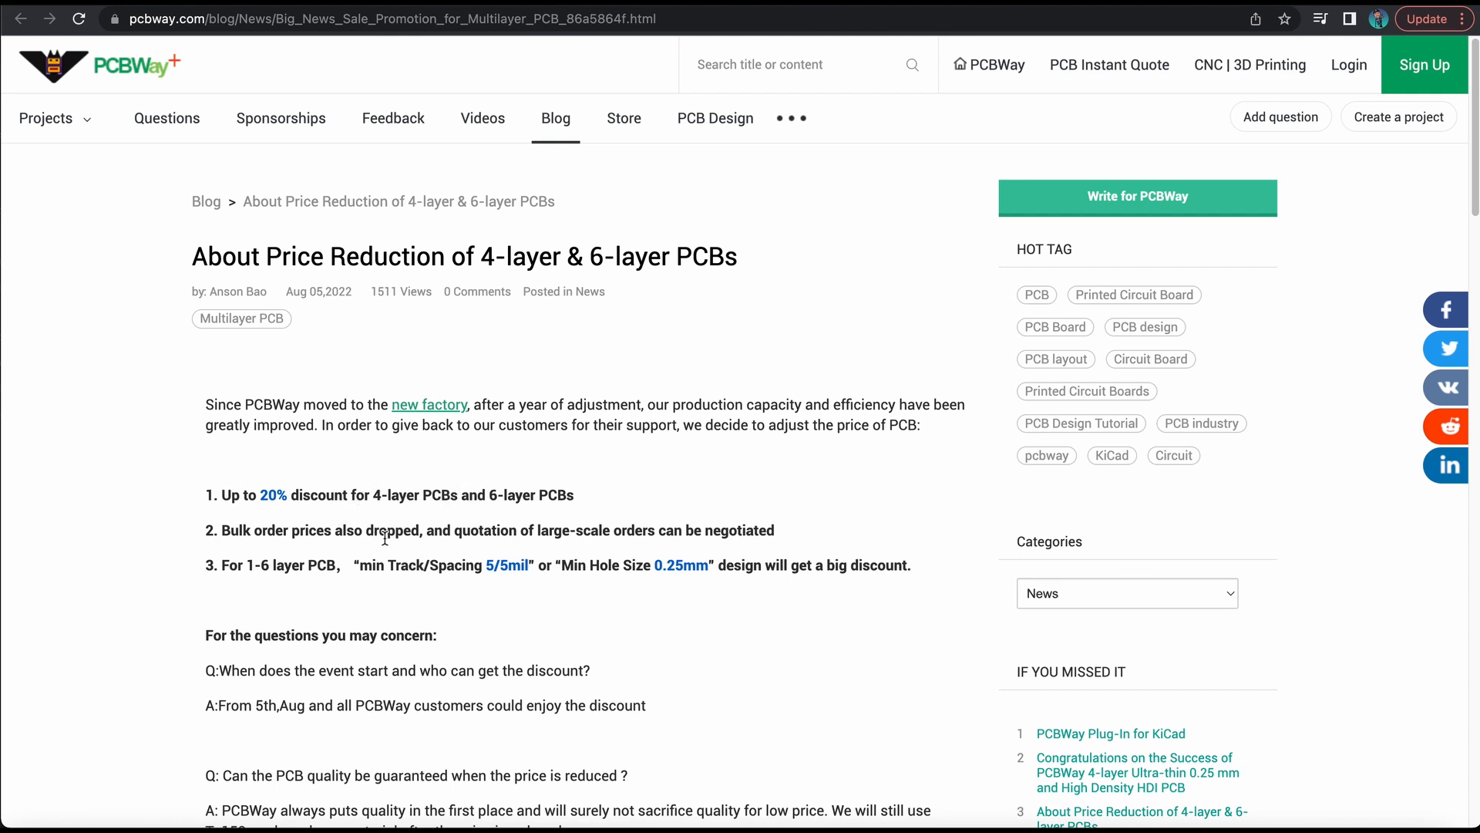
mouse_move(473, 537)
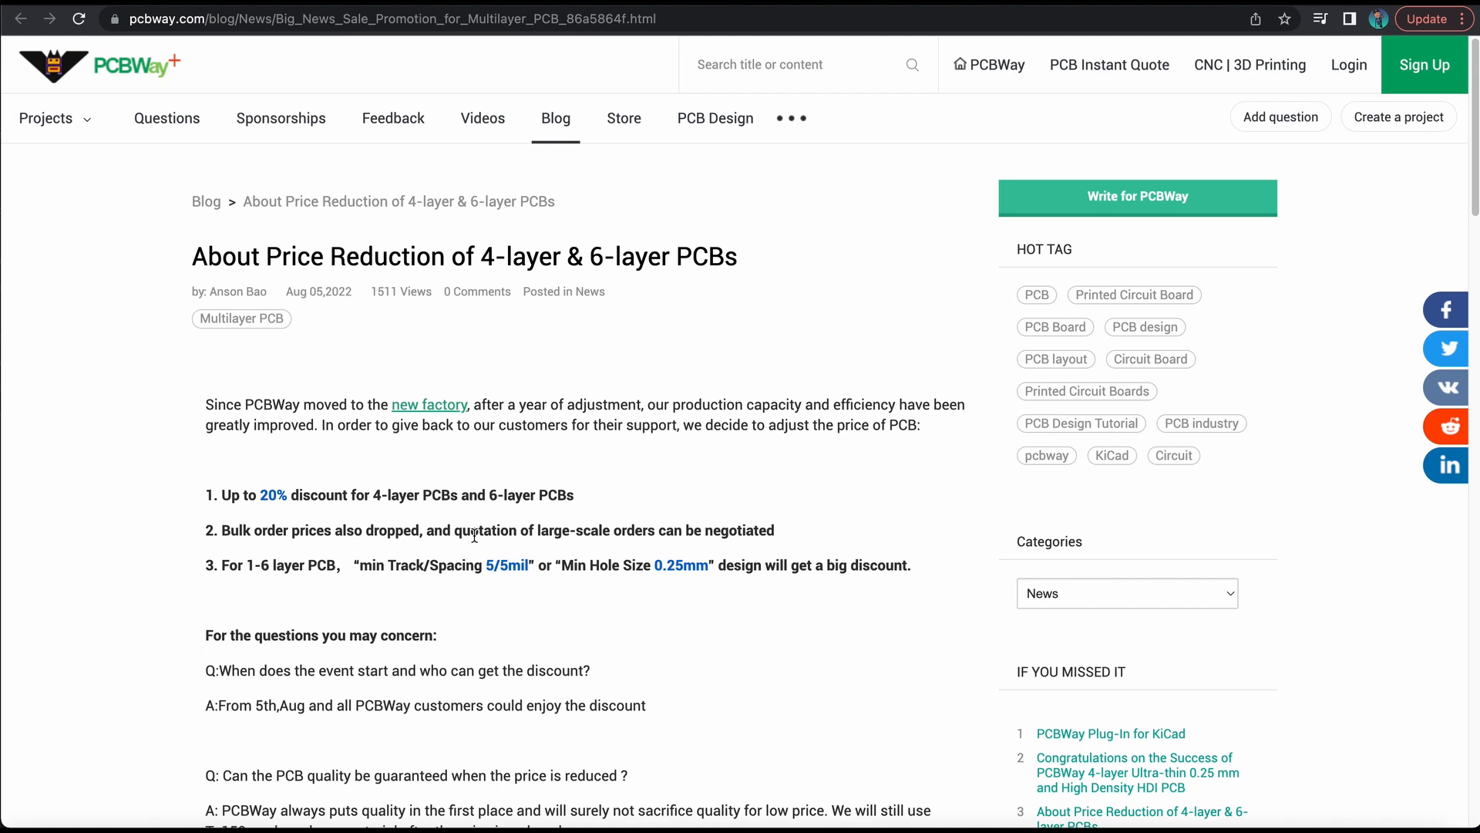
mouse_move(495, 583)
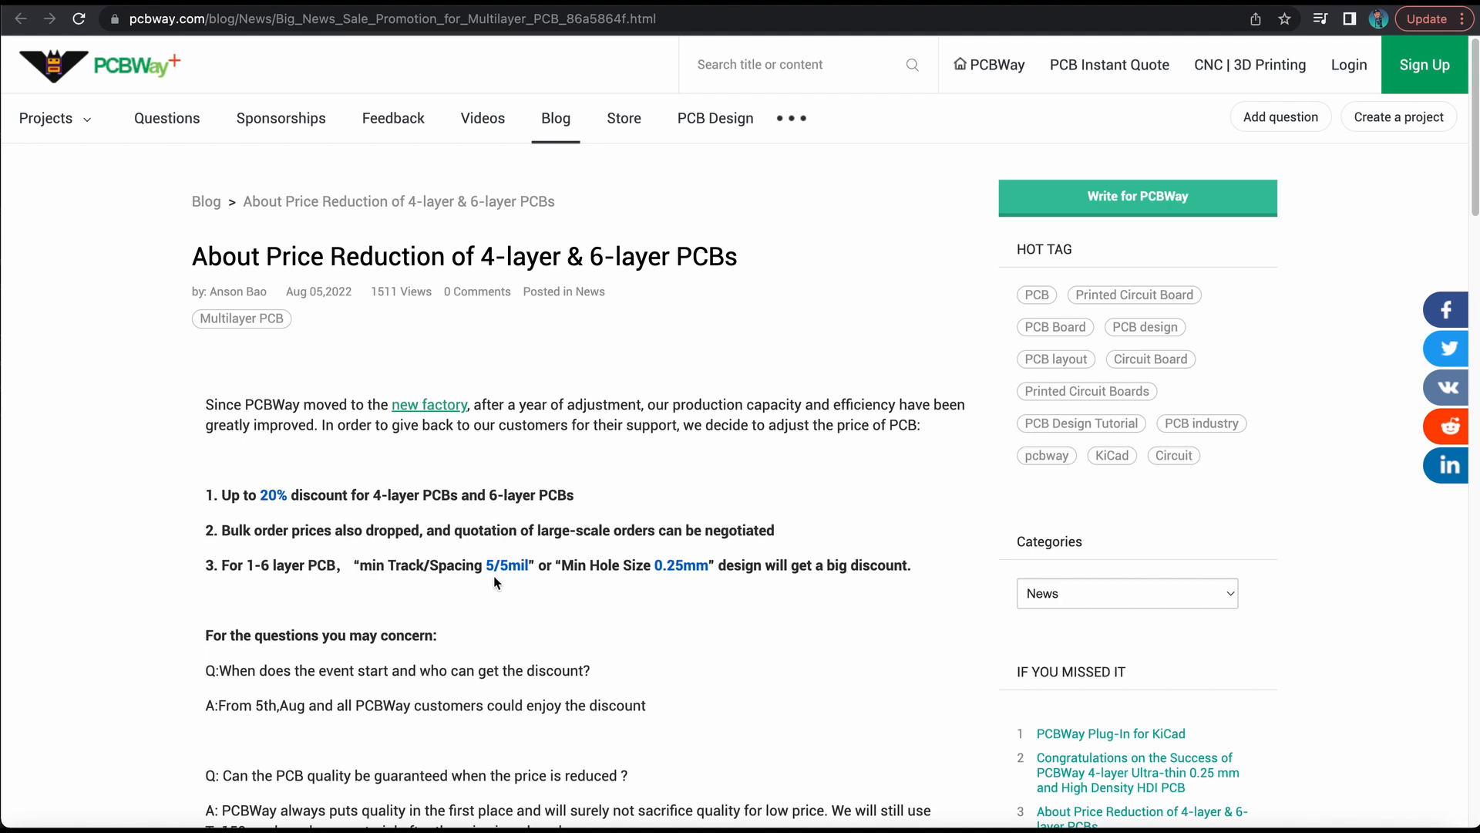
mouse_move(740, 629)
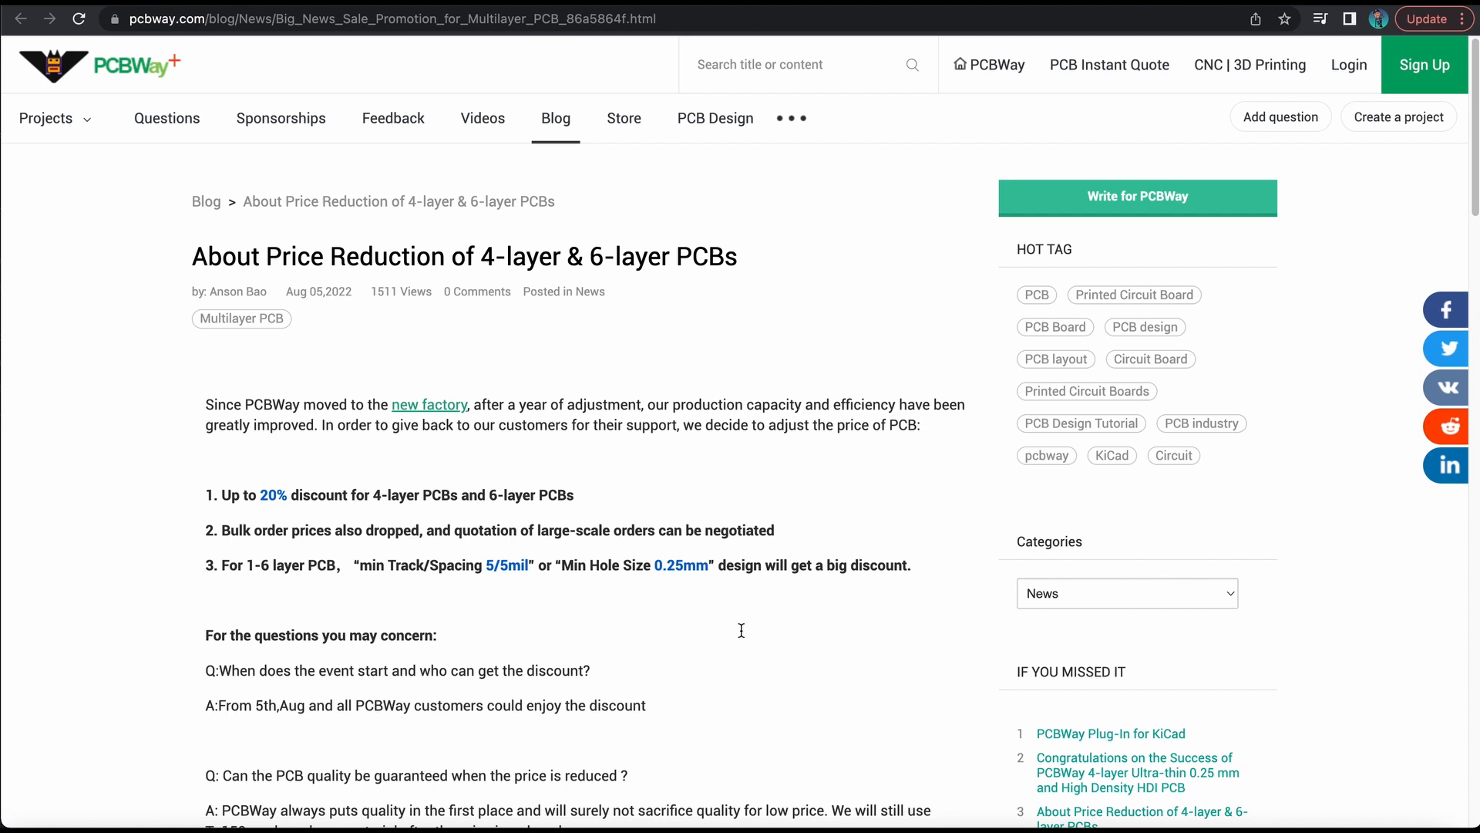
mouse_move(262, 620)
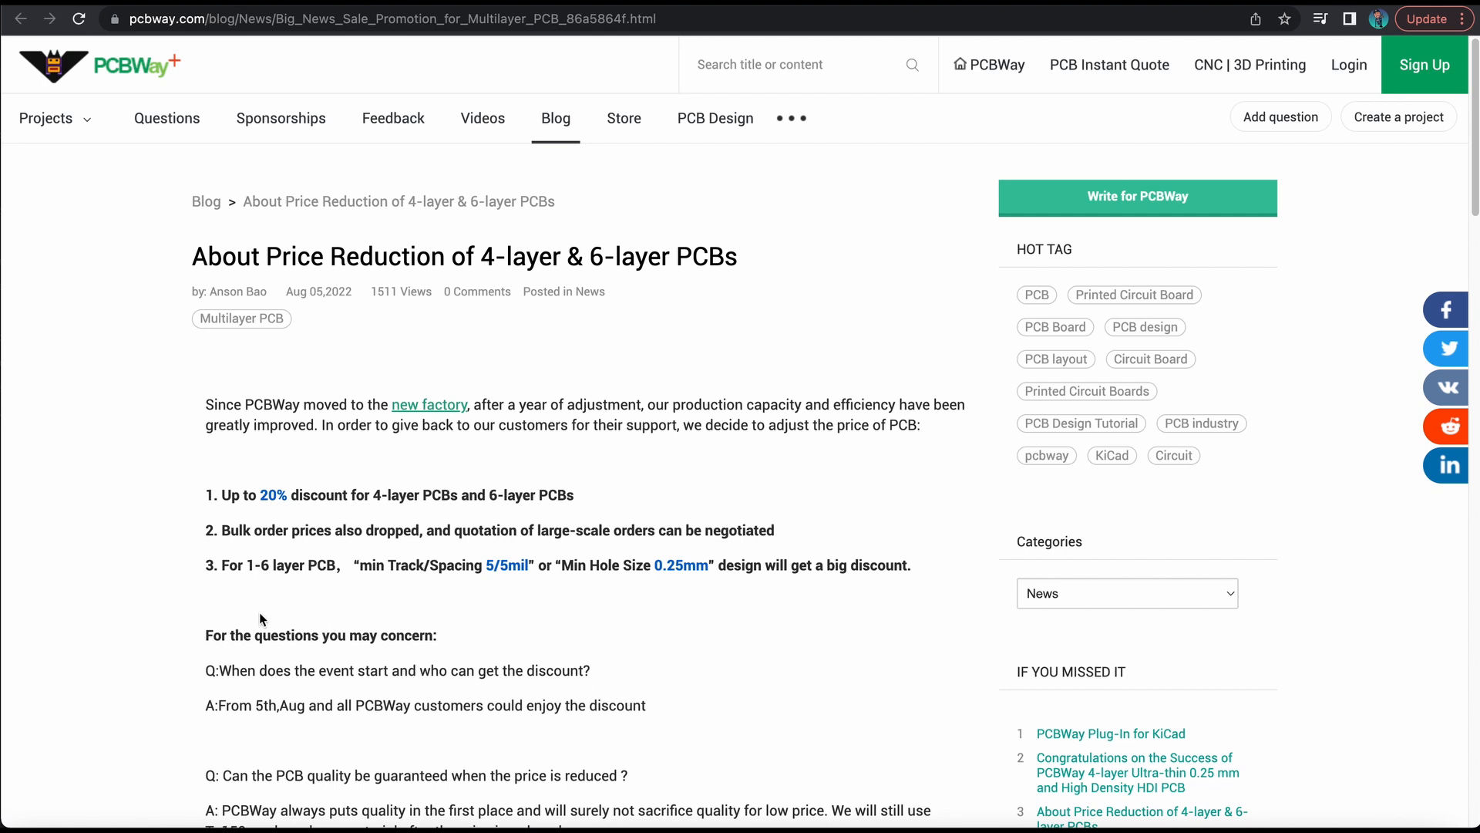
mouse_move(358, 19)
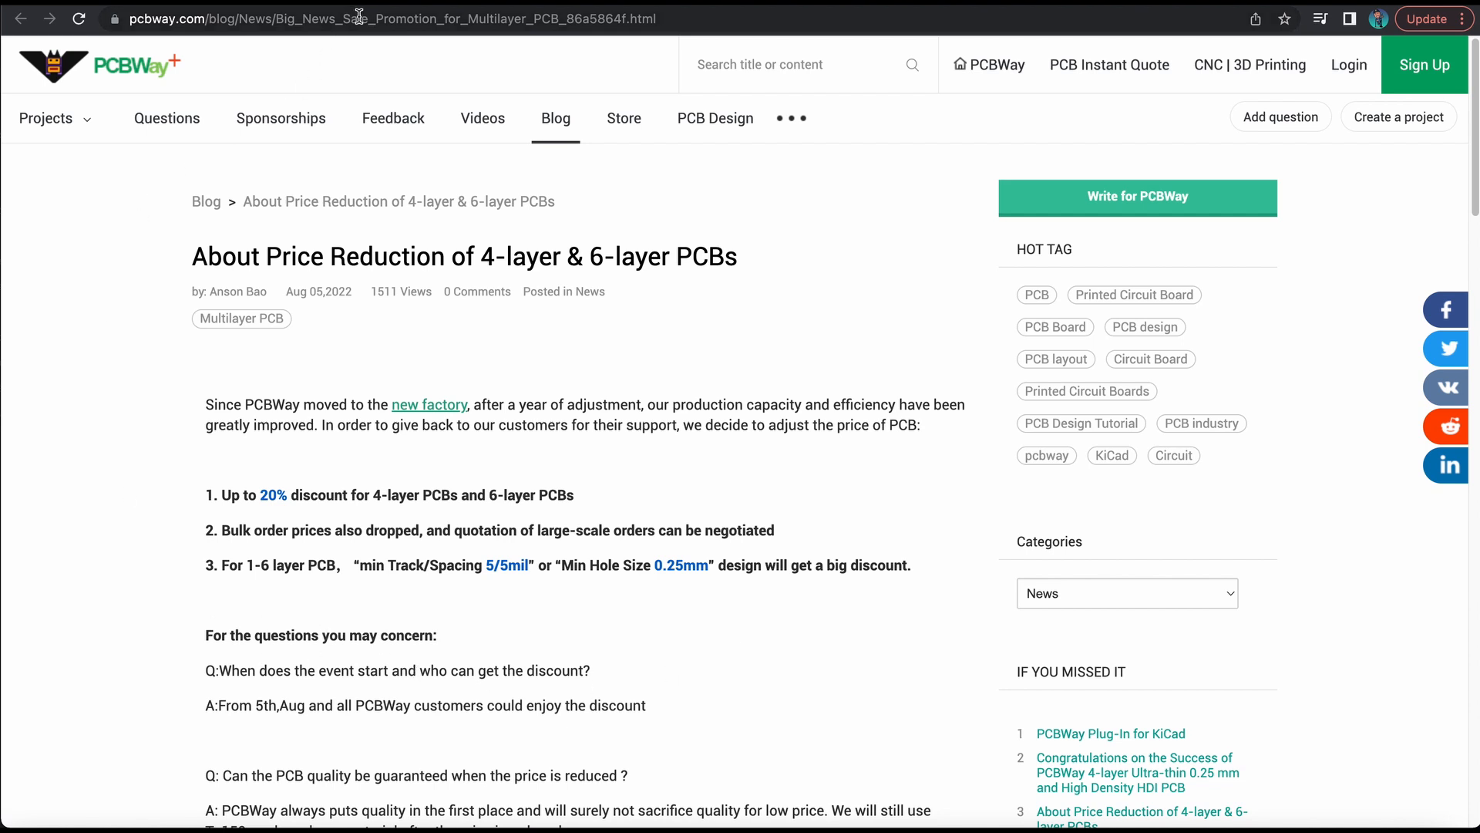
mouse_move(996, 65)
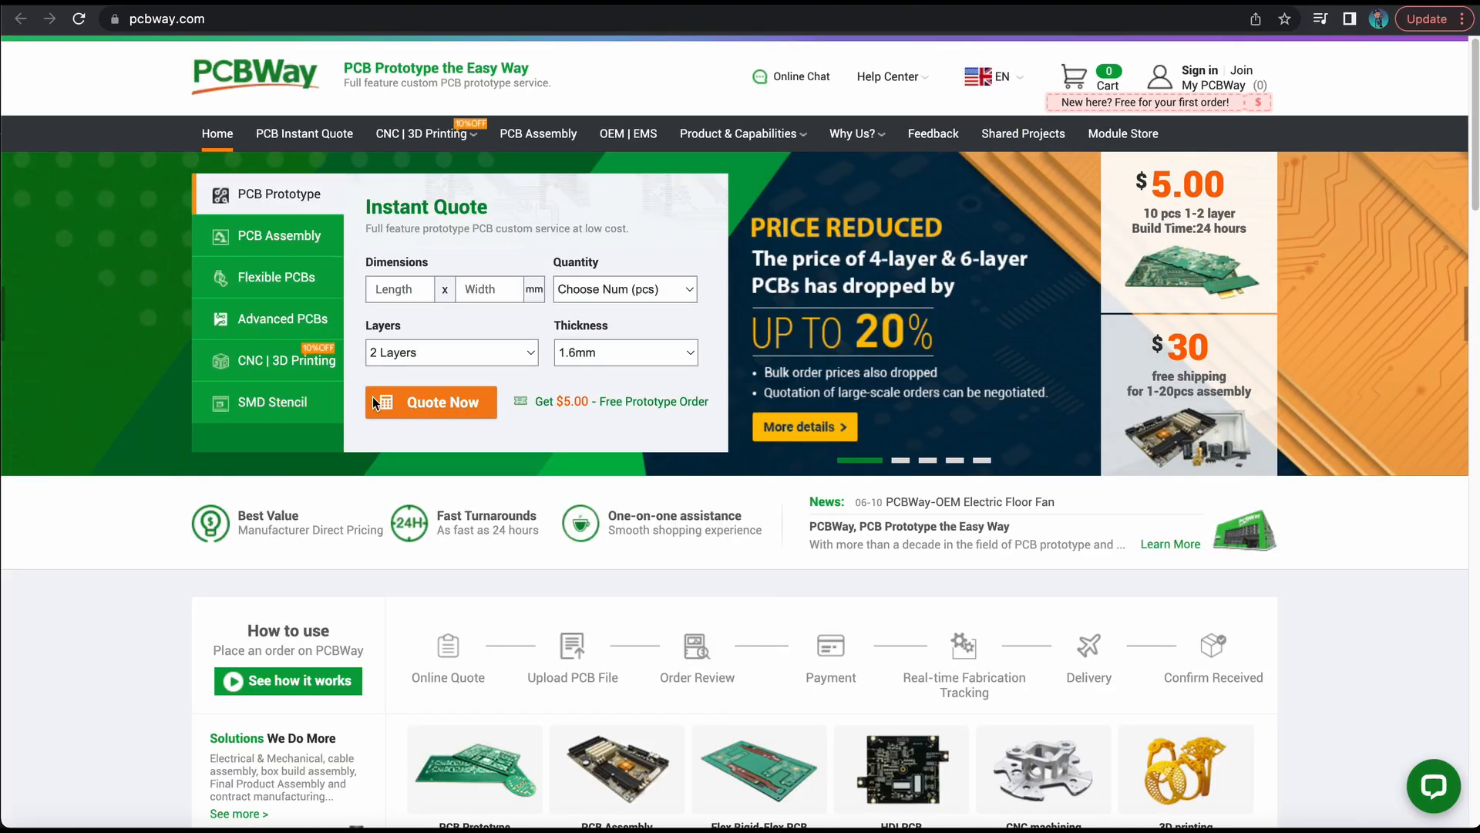
mouse_move(268, 108)
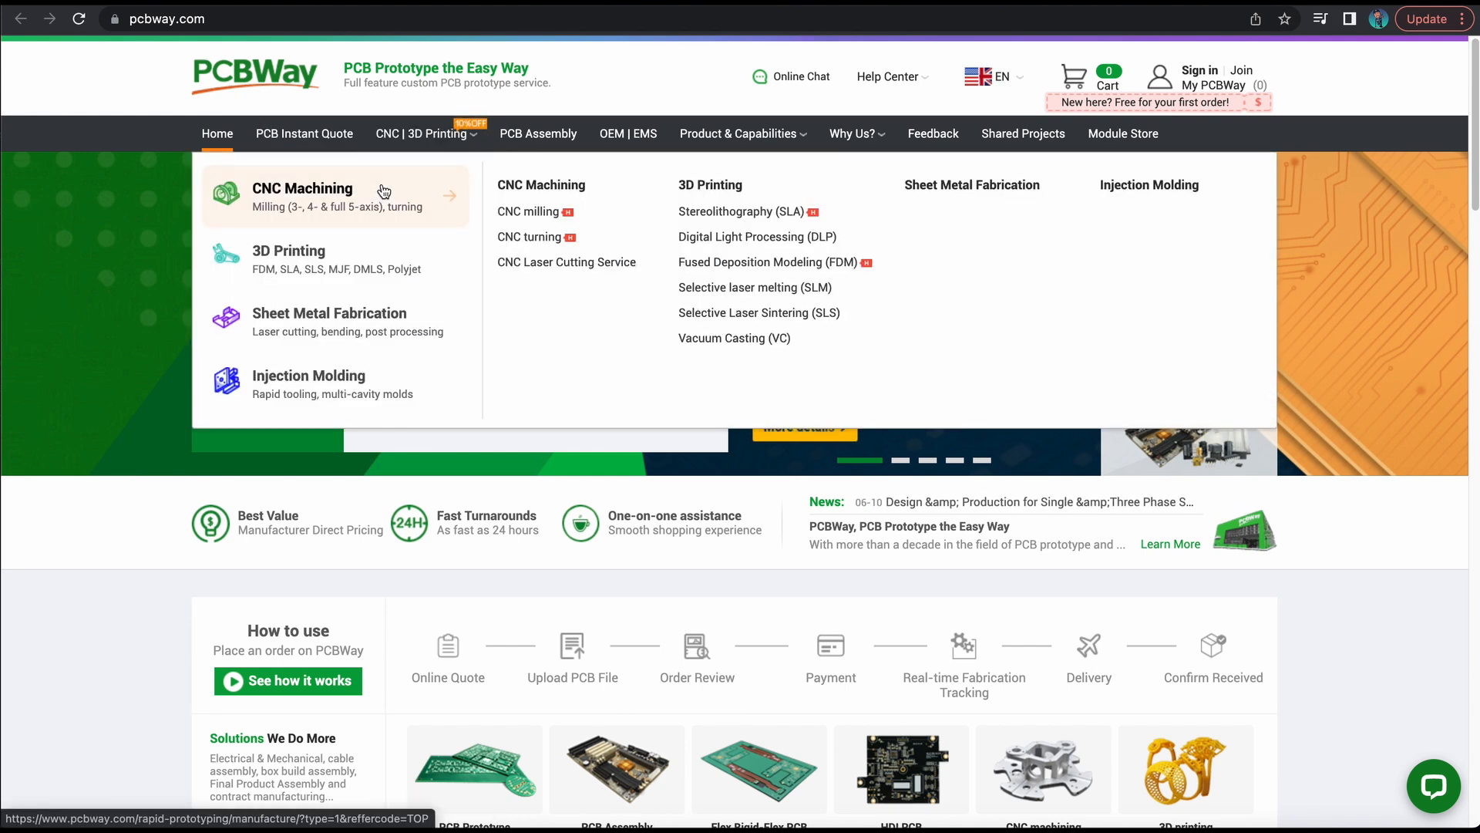
mouse_move(357, 313)
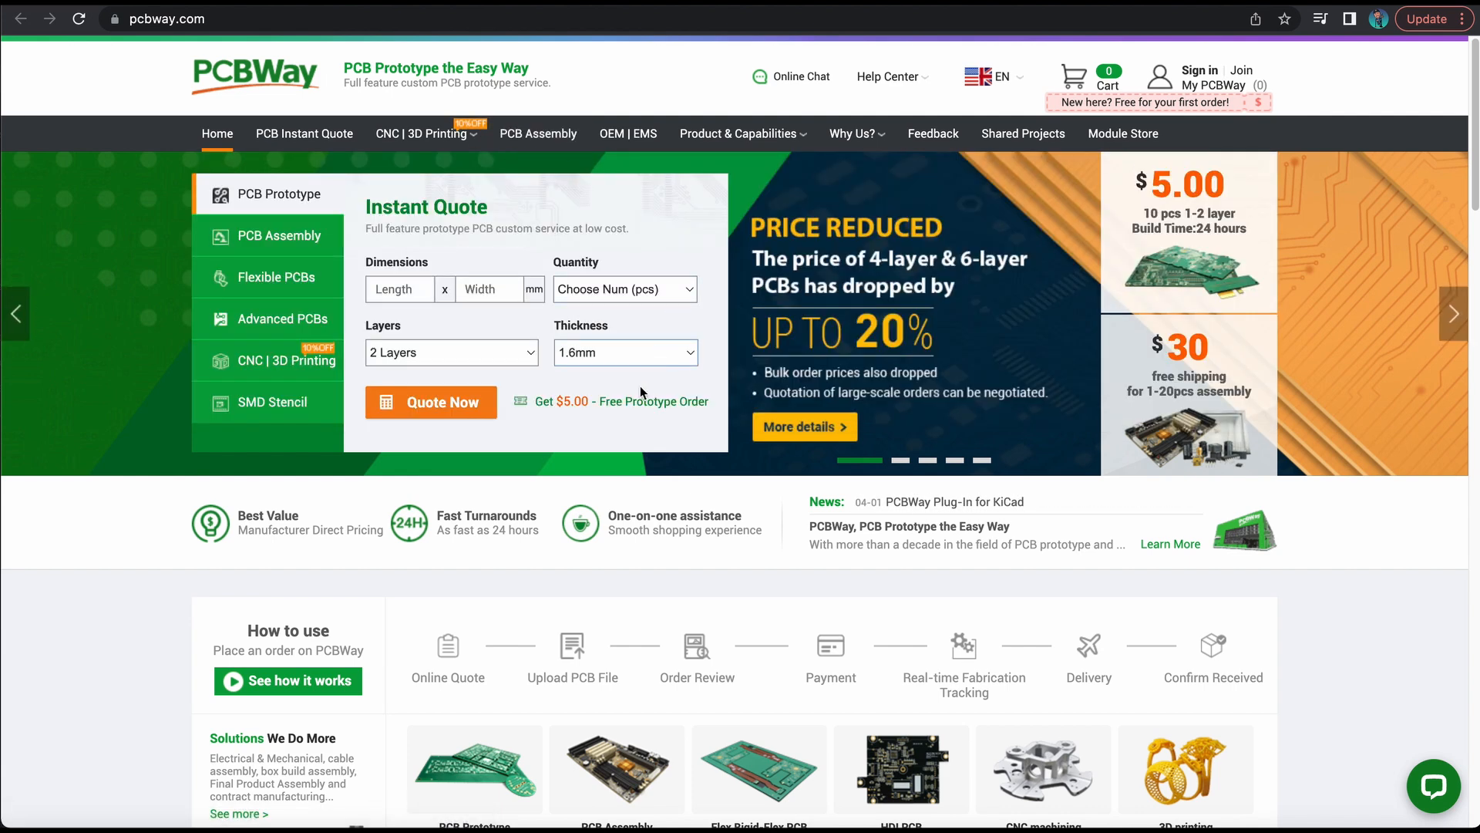
mouse_move(819, 620)
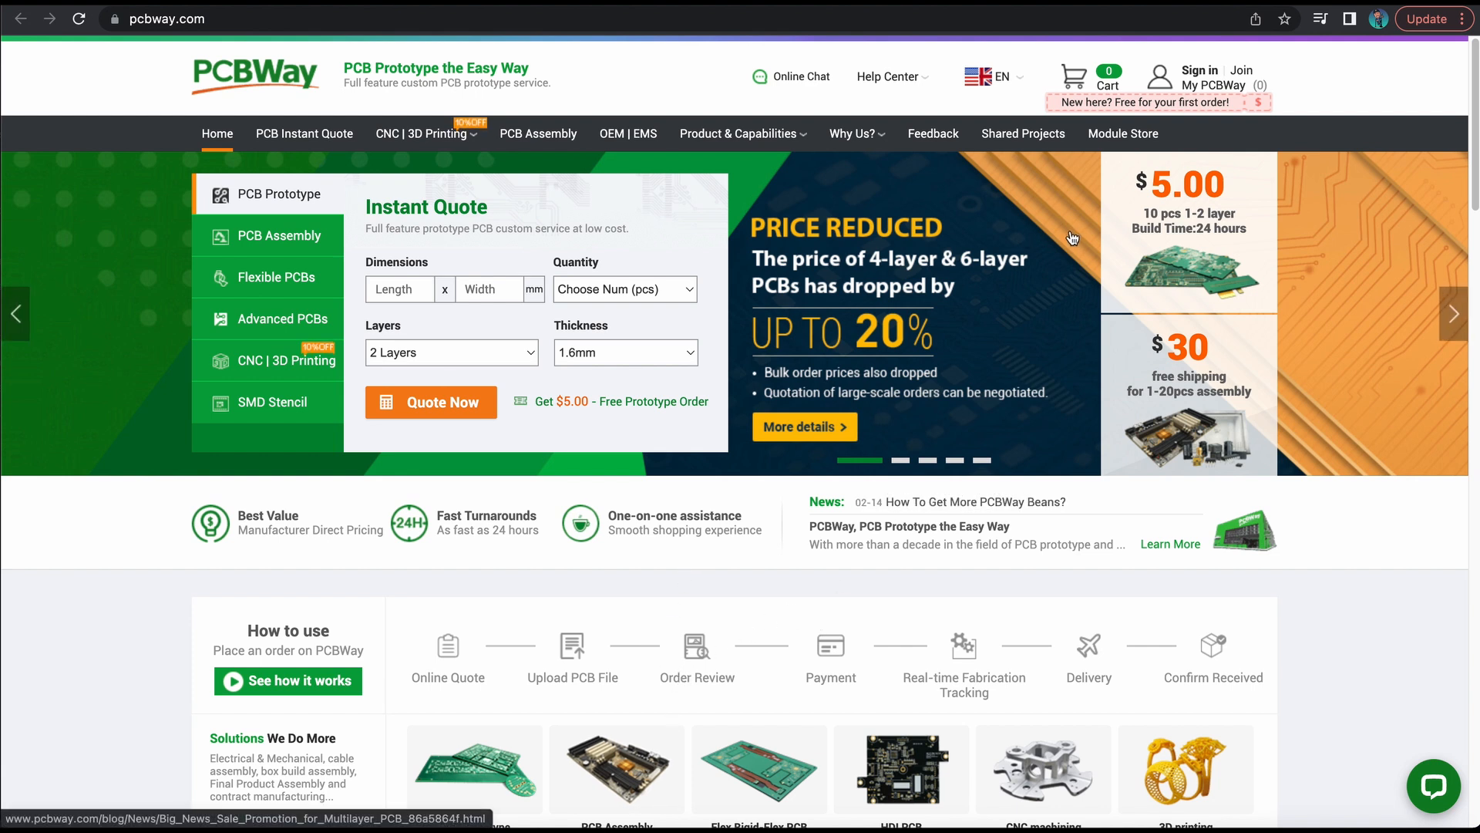
mouse_move(1189, 651)
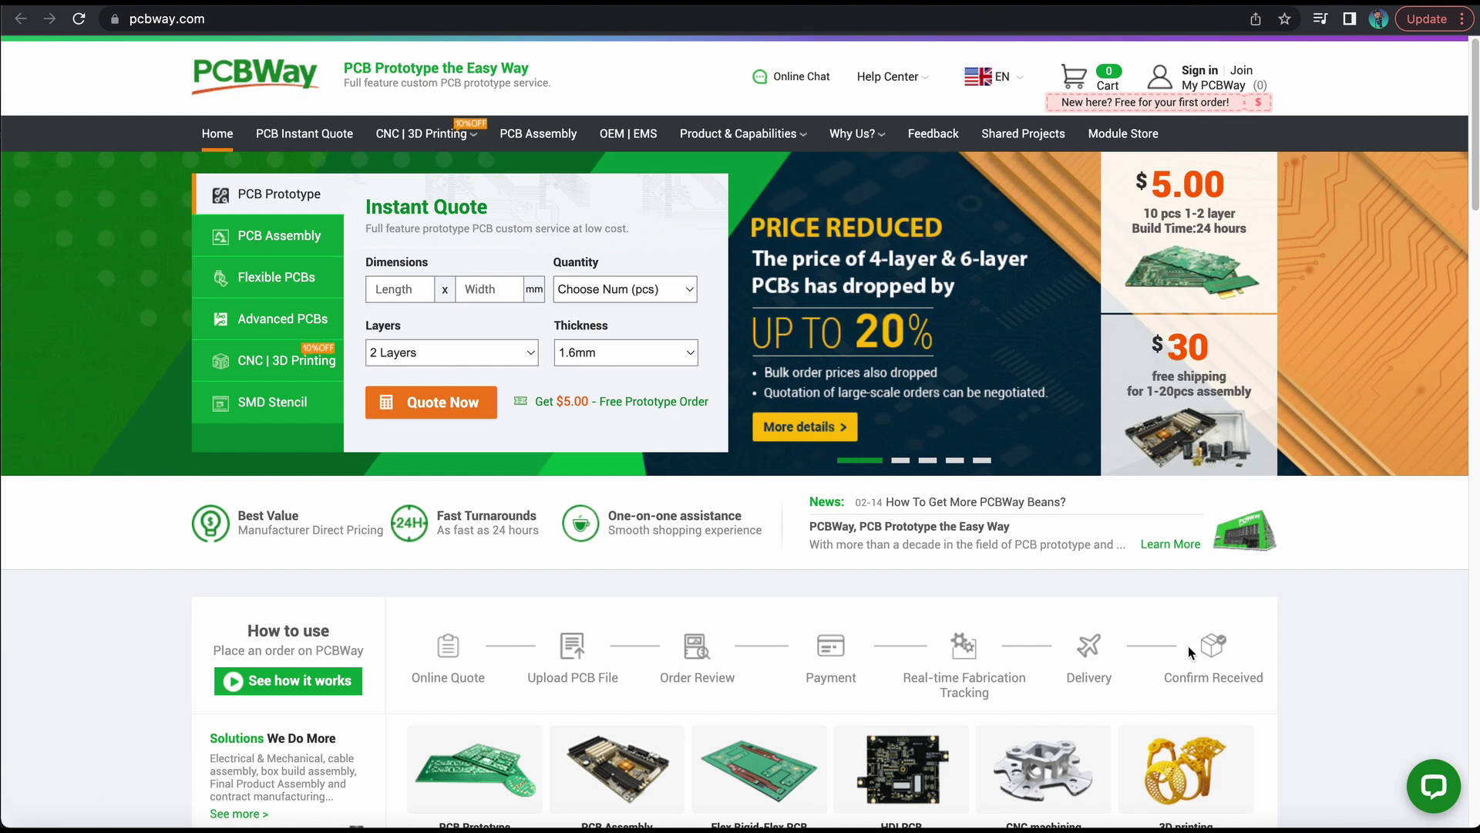